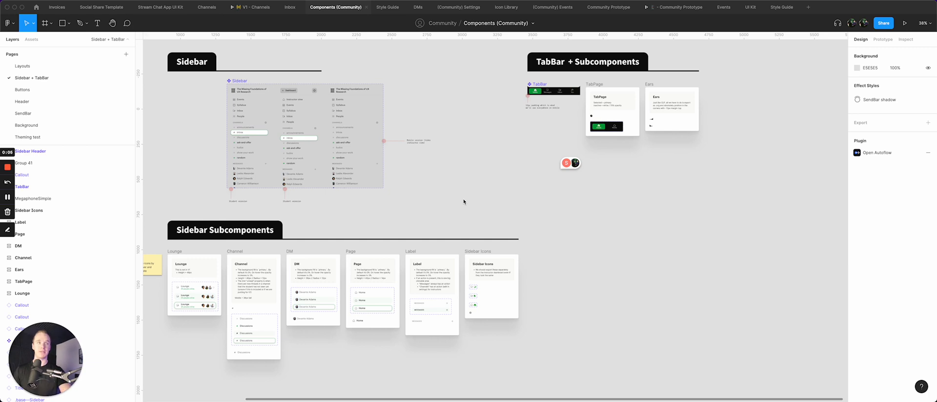
Step: Browse the Buttons and SendBar pages, then land on the Layouts page with the Template component
click(22, 90)
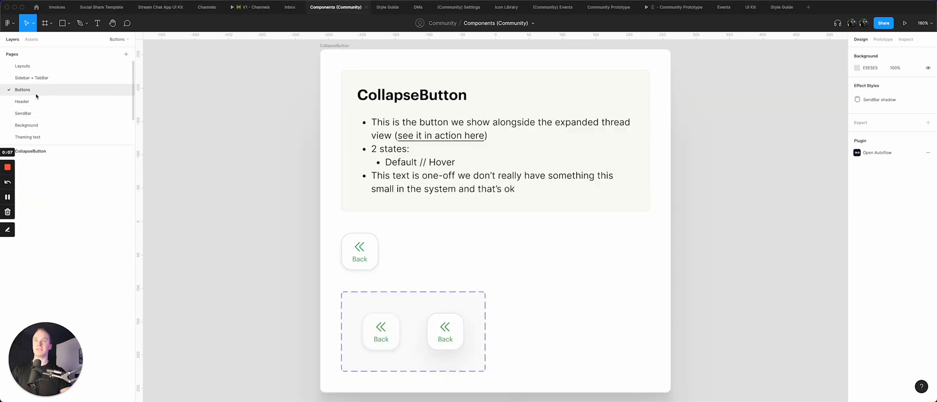
click(22, 101)
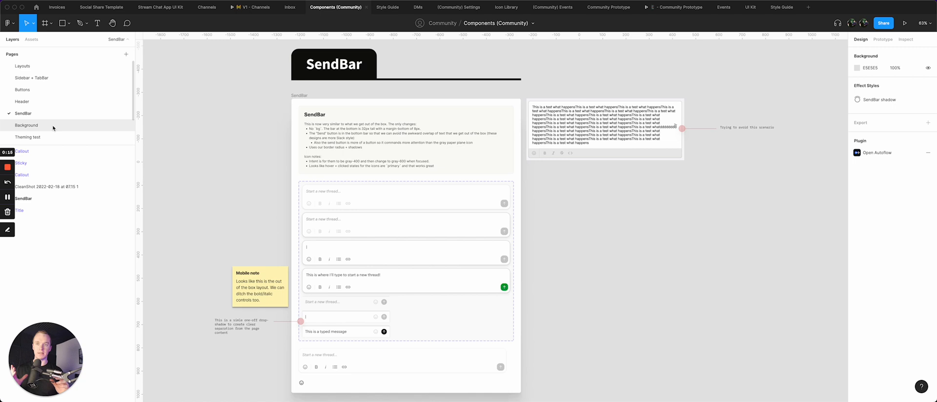
click(23, 65)
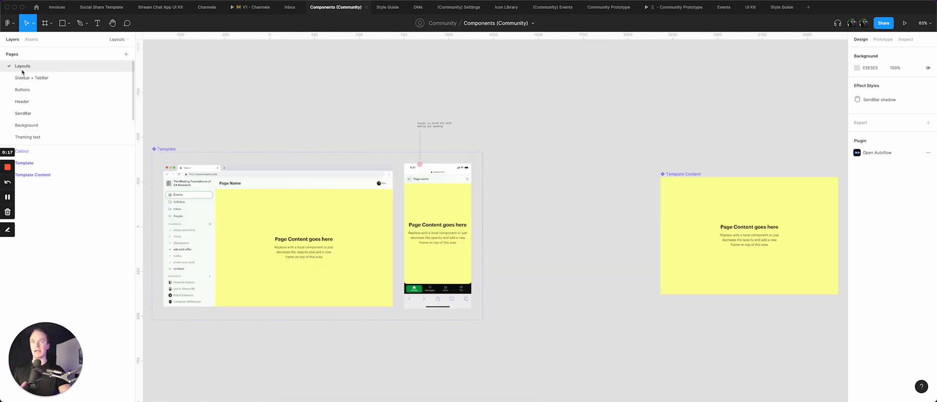
scroll(down, 3)
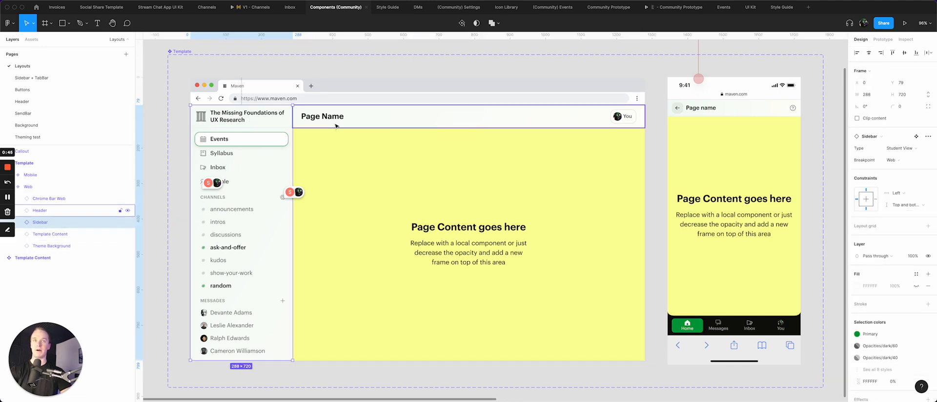
click(467, 116)
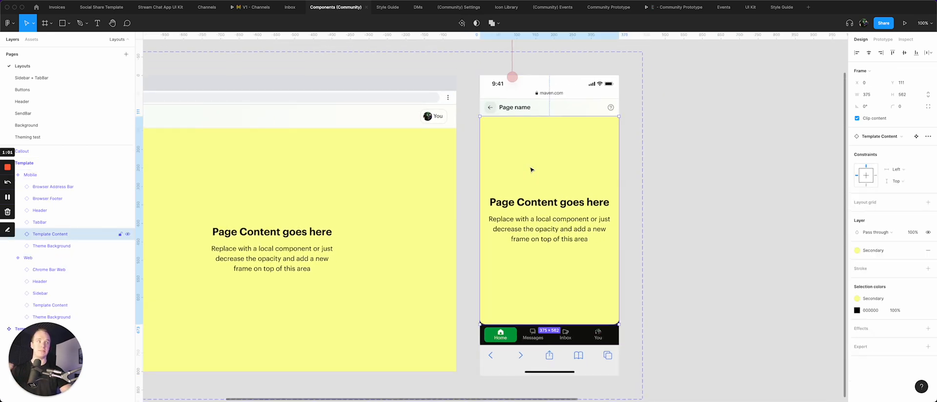
click(883, 39)
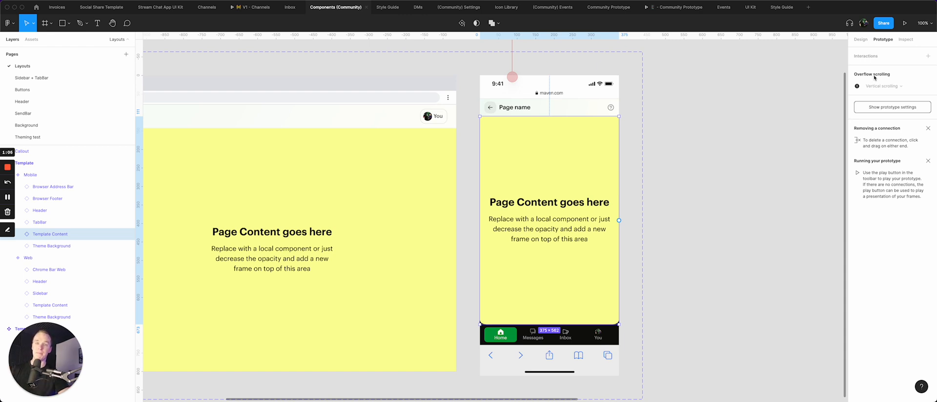
mouse_move(895, 87)
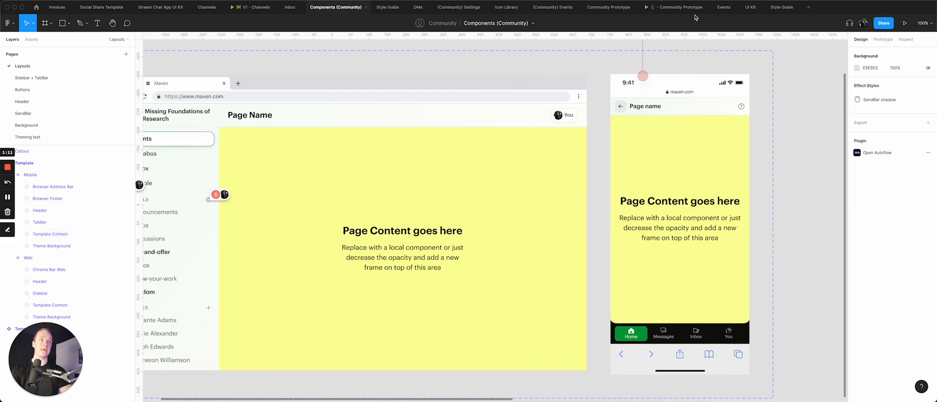
click(552, 7)
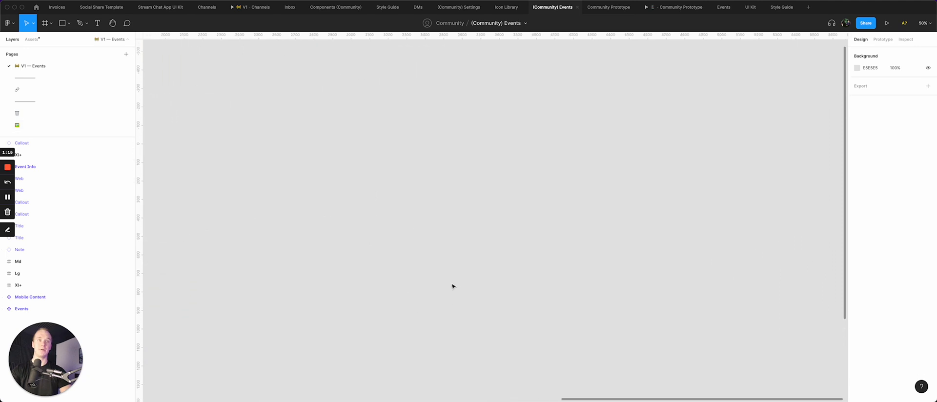
Step: Search Assets for 'temp' and place a web Template instance on the Events canvas
text(temp)
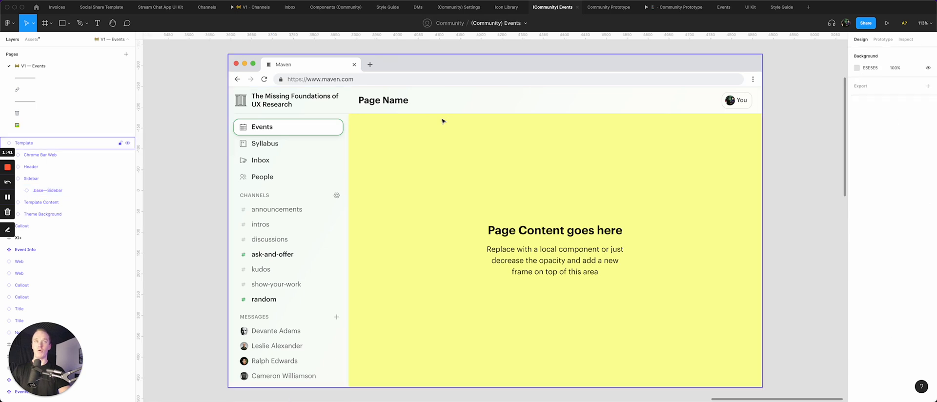
mouse_move(446, 114)
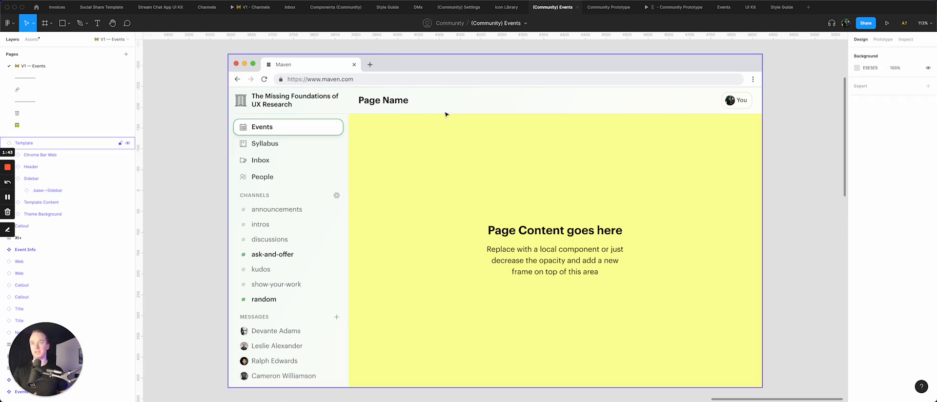
mouse_move(441, 140)
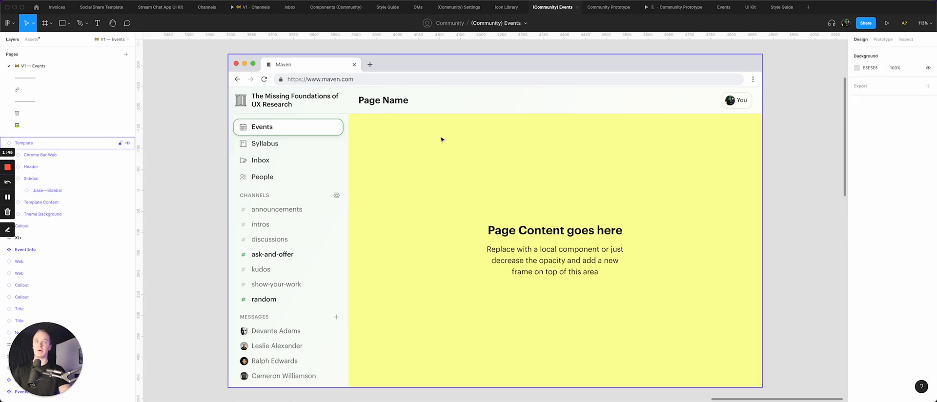
click(41, 202)
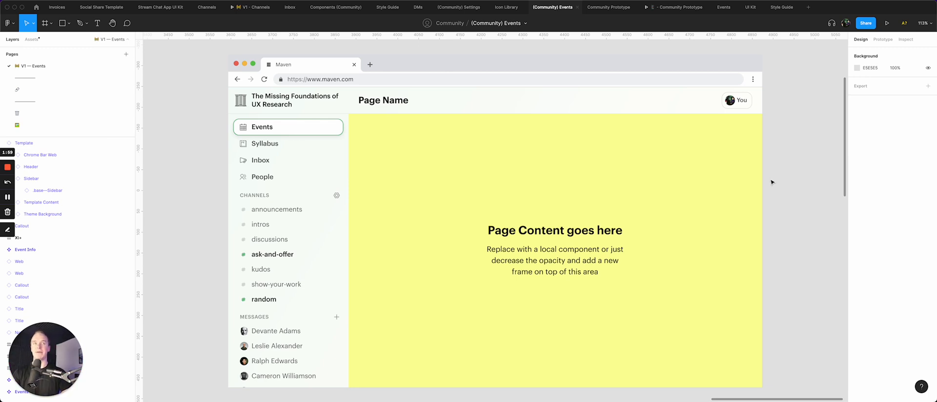
mouse_move(493, 17)
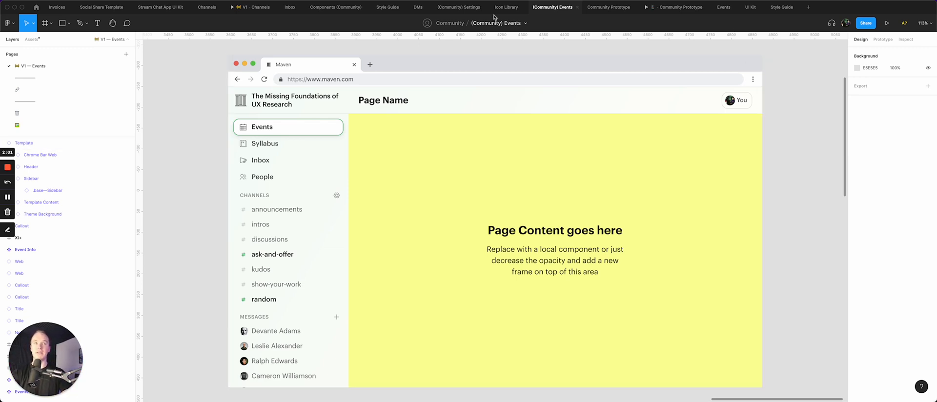
click(335, 7)
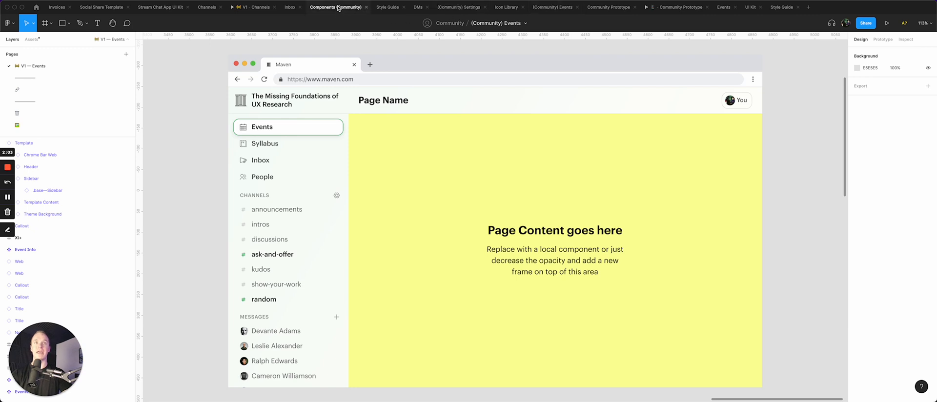
click(336, 7)
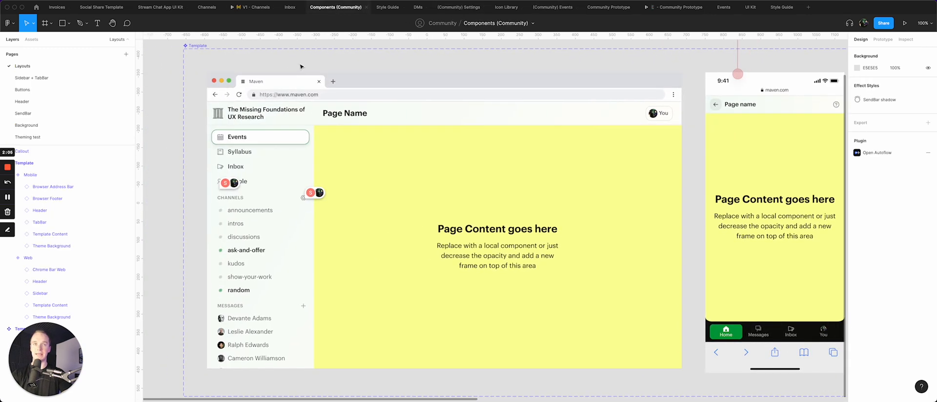
click(29, 258)
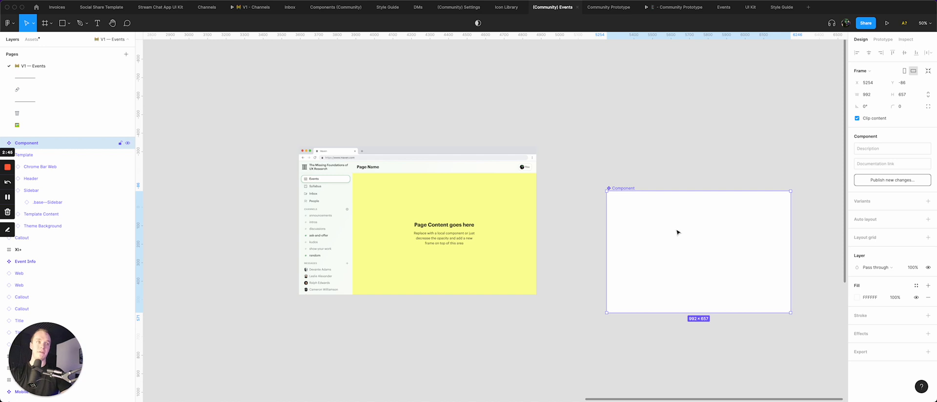
Step: Insert the Calendar into a new component and swap it in for the template's placeholder content
text(calend)
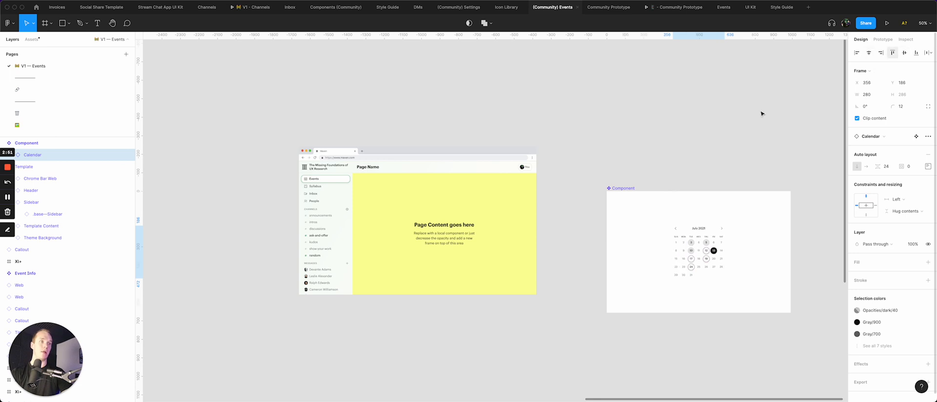
click(41, 226)
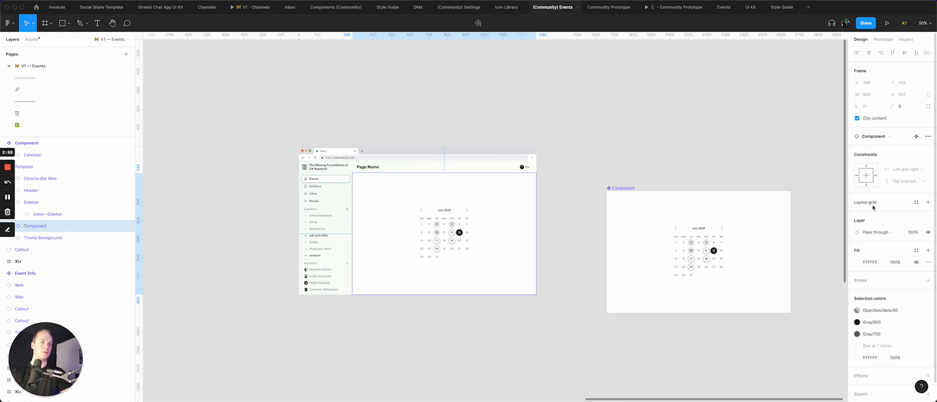
click(624, 187)
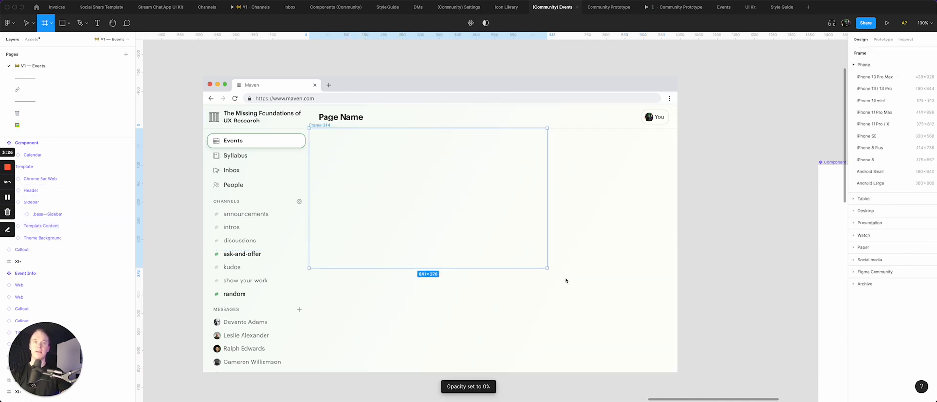
Step: Wrap the Template in a 1280×800 page frame with Page Content holding Calendar and EventRow
drag(545, 267, 677, 374)
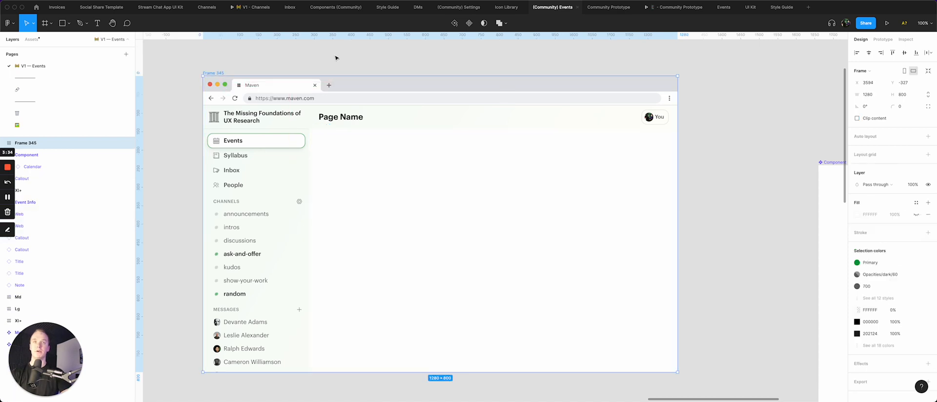
click(364, 213)
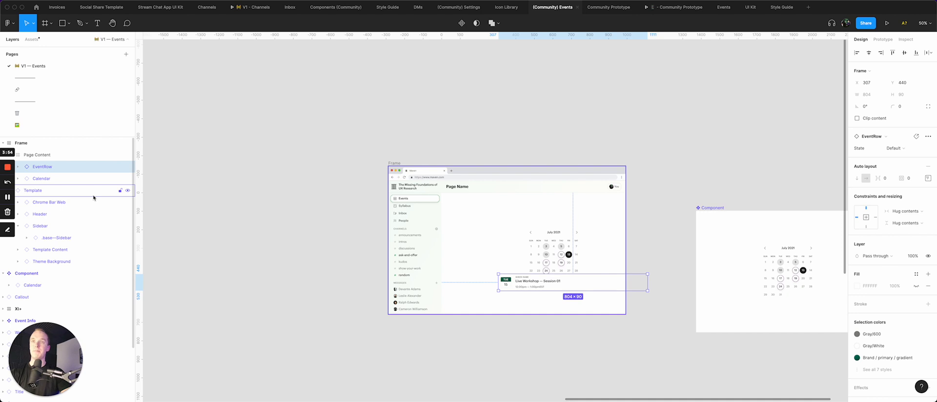
click(33, 190)
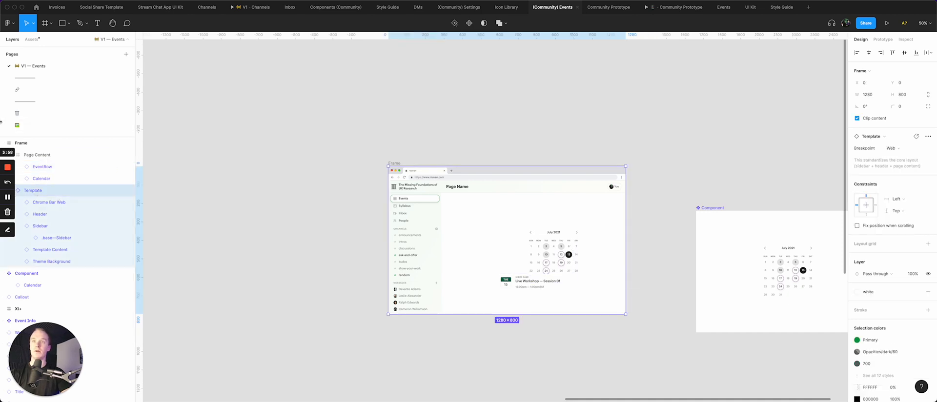
click(28, 190)
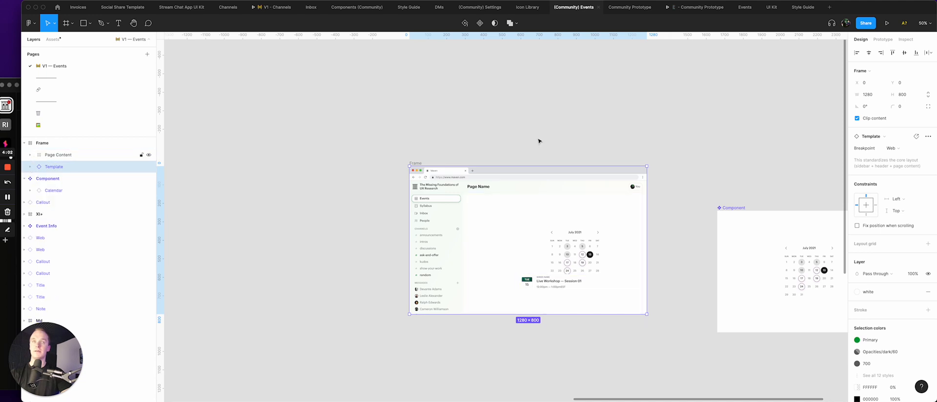
mouse_move(689, 212)
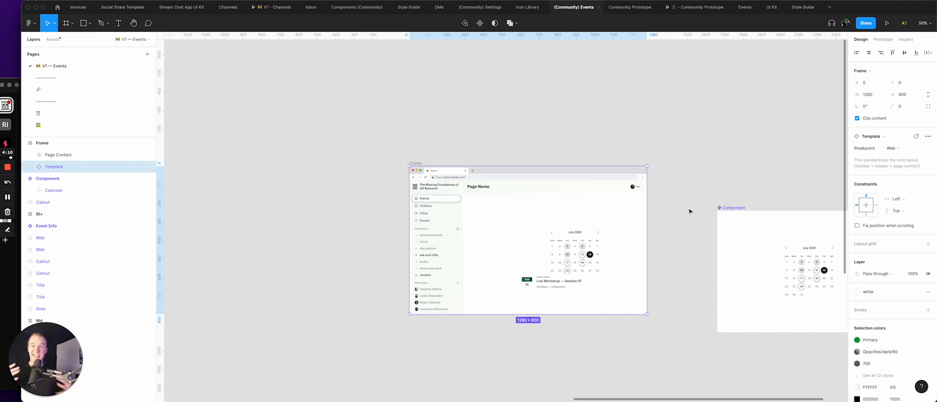
mouse_move(862, 220)
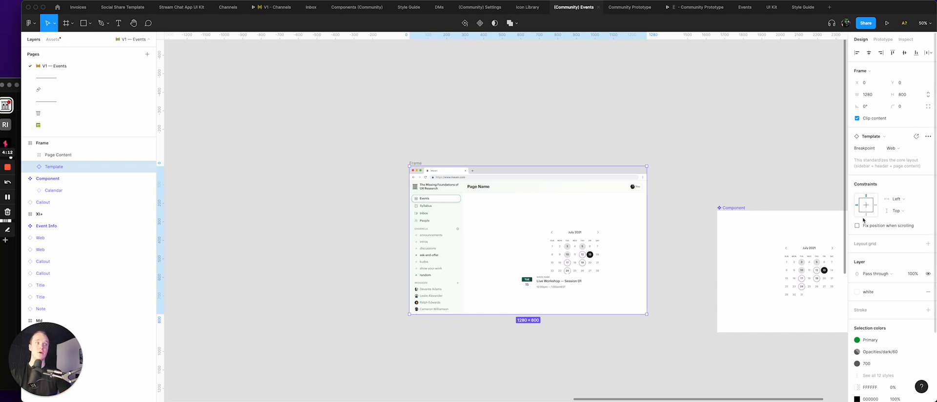
Step: Fix the Template's position, raise Page Content above it, and give it vertical overflow scrolling
click(858, 225)
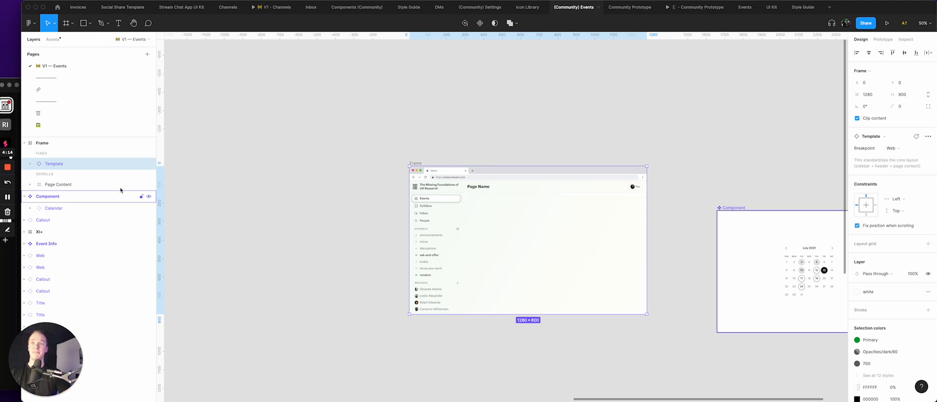
click(58, 175)
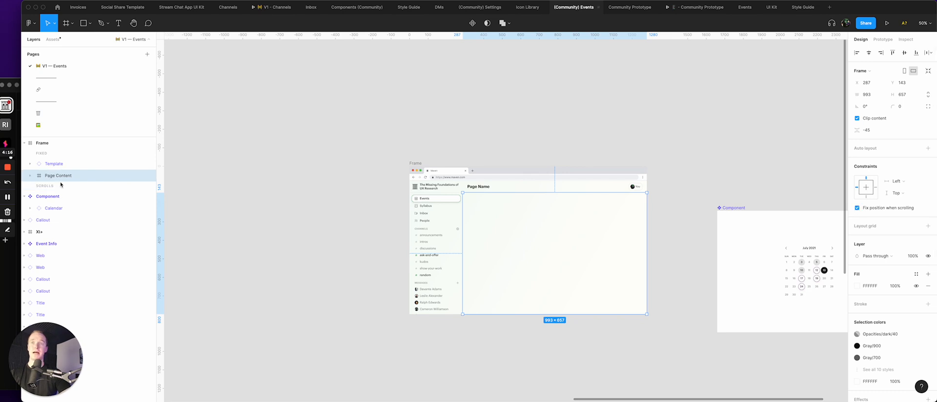
click(58, 174)
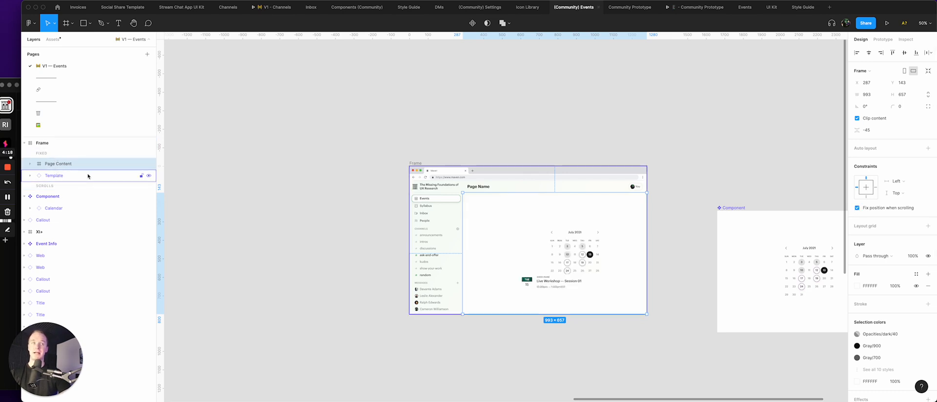
click(882, 39)
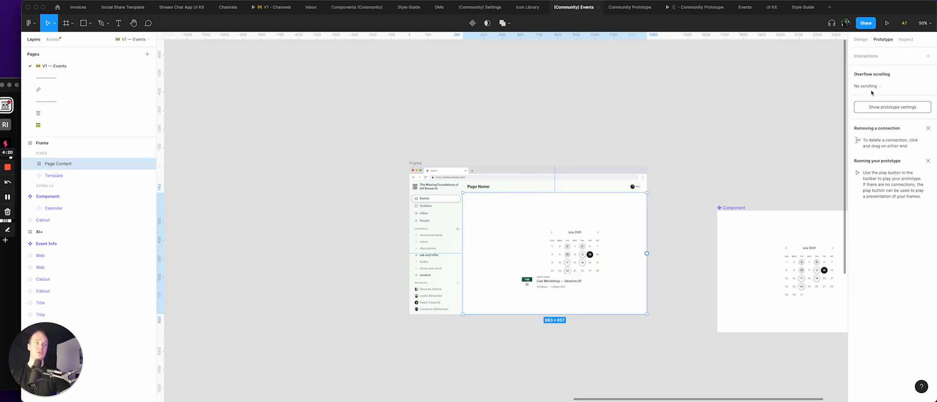
click(865, 86)
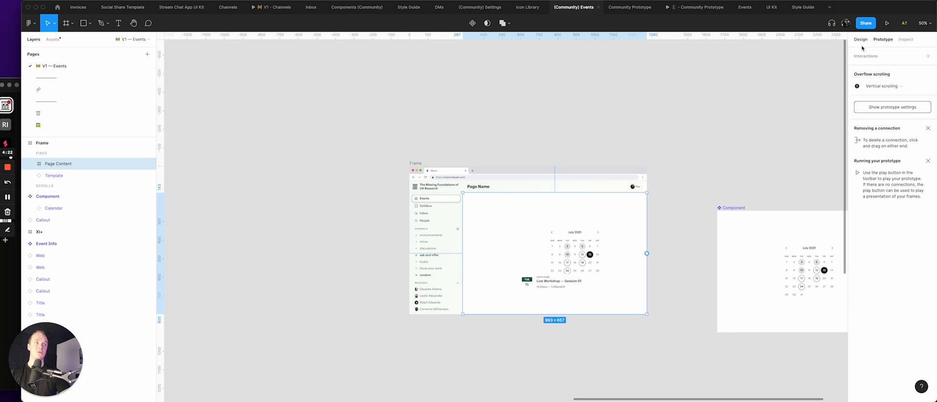
click(860, 39)
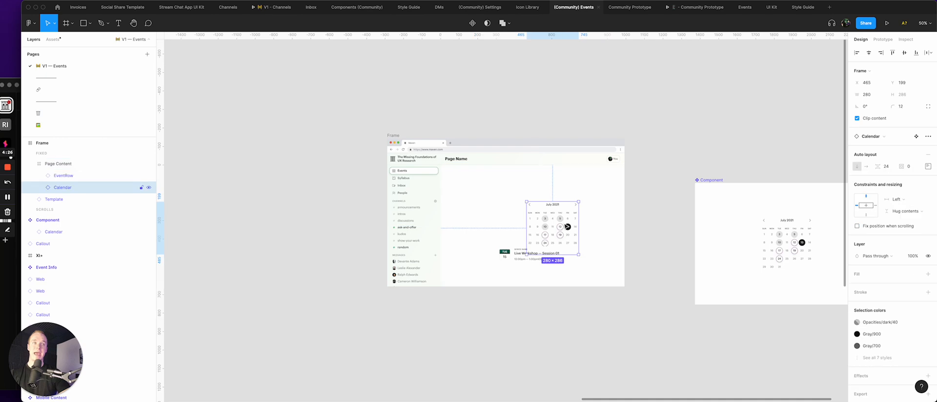
Step: Duplicate EventRow several times and stack the copies in an auto-layout Events list with set spacing
click(63, 176)
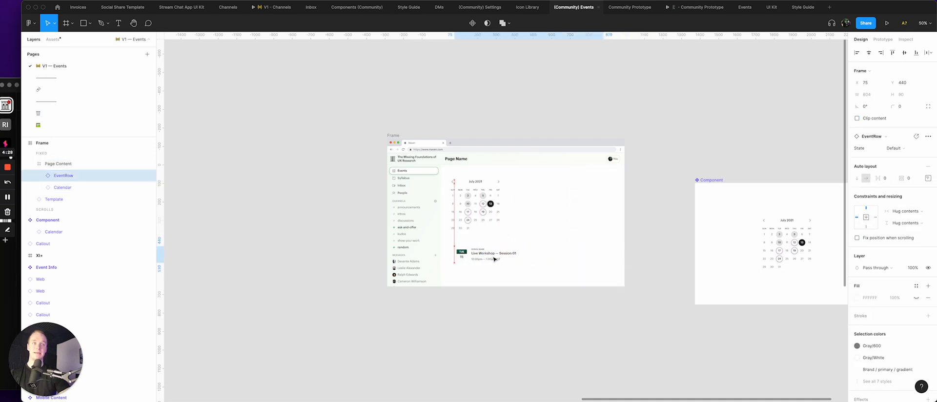
key(ctrl+d)
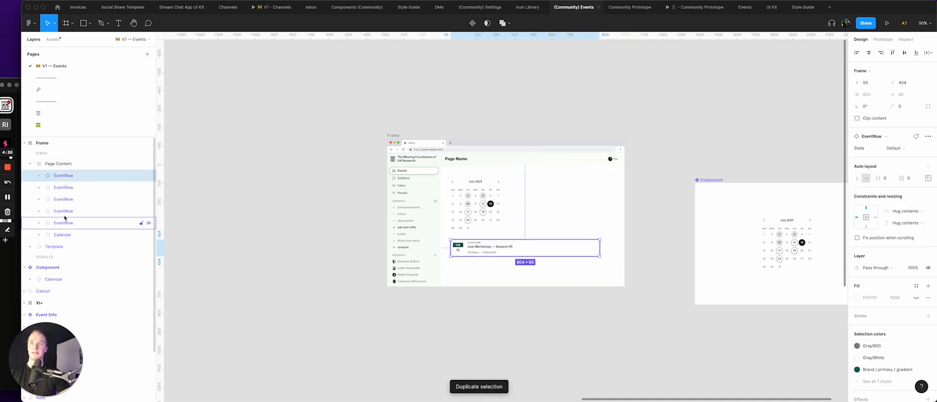
key(shift+a)
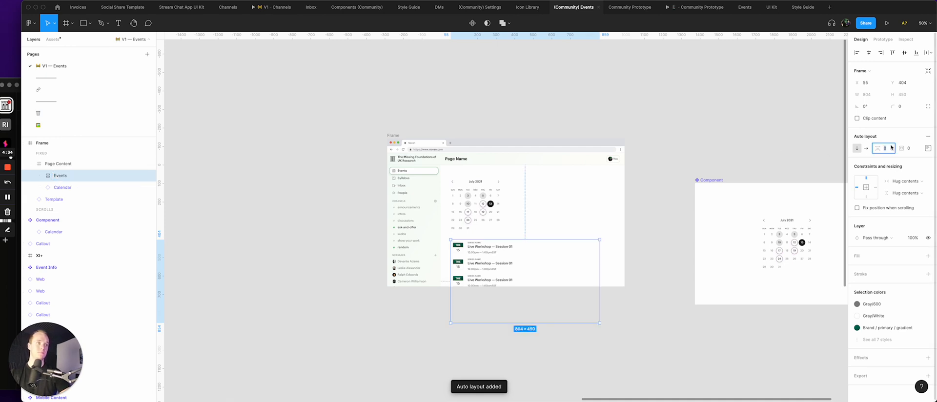
click(57, 163)
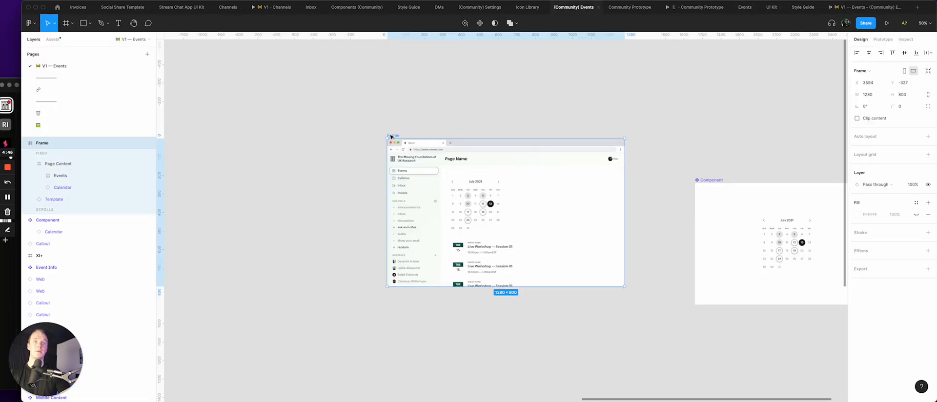
click(882, 39)
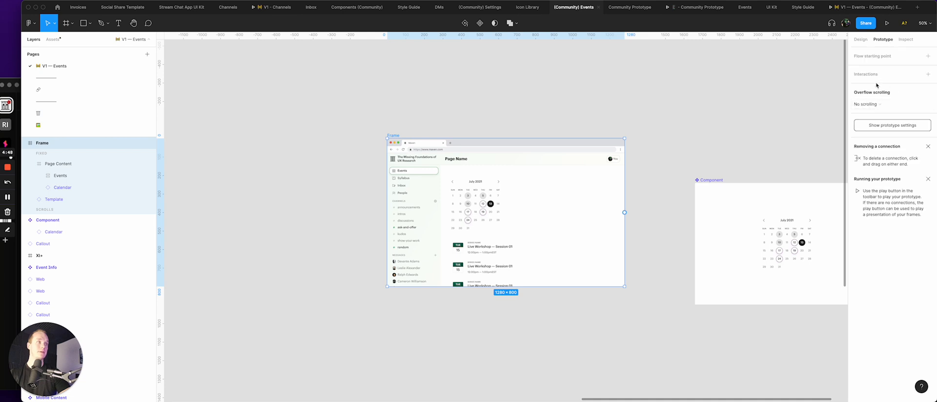
click(928, 55)
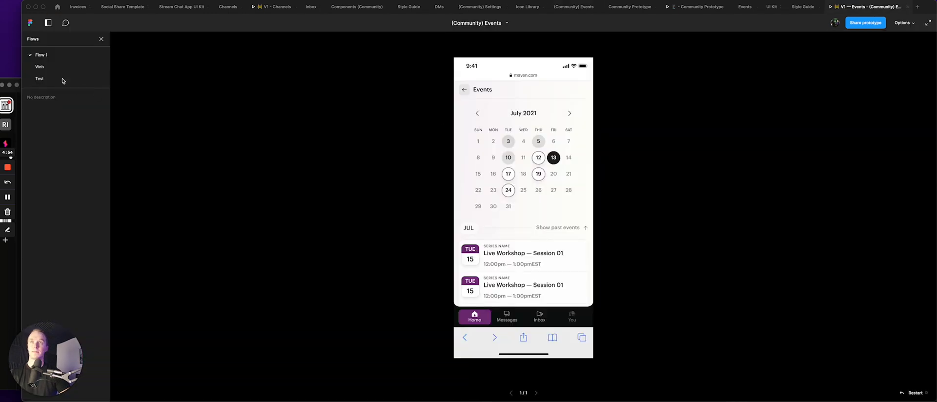
Step: Play the Test flow, scroll the event list under the fixed sidebar, then exit the preview
click(39, 78)
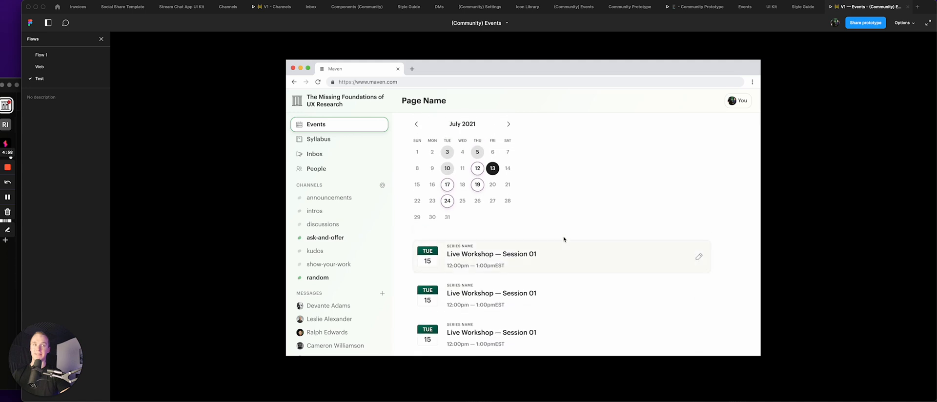
scroll(down, 3)
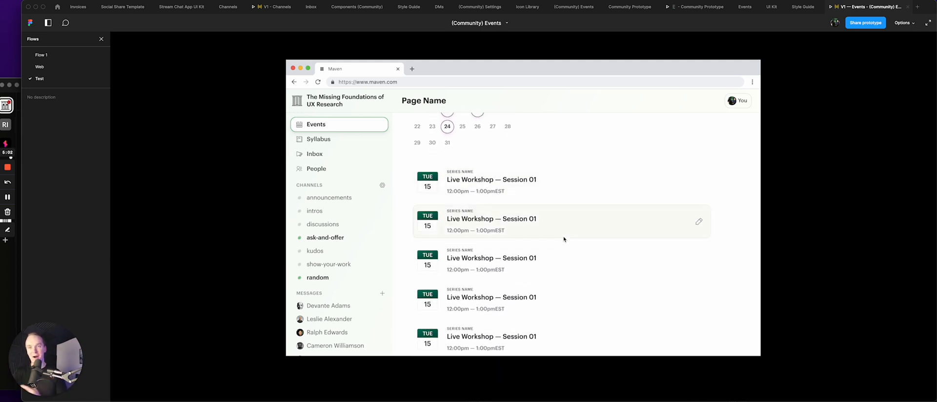
scroll(up, 3)
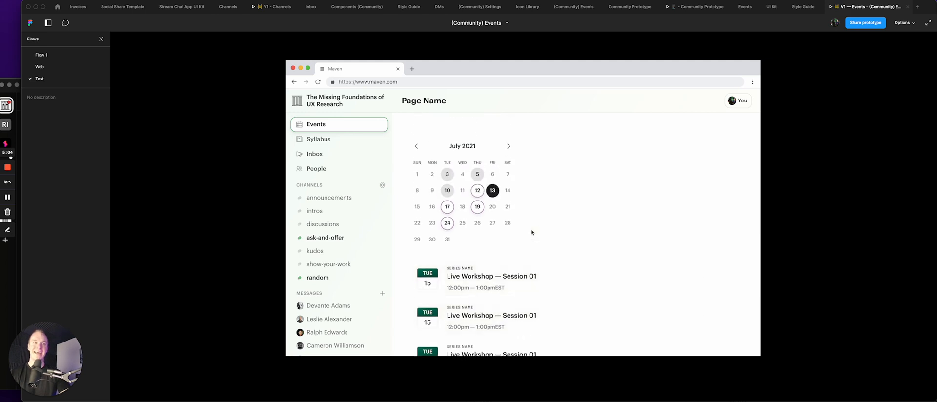
scroll(down, 3)
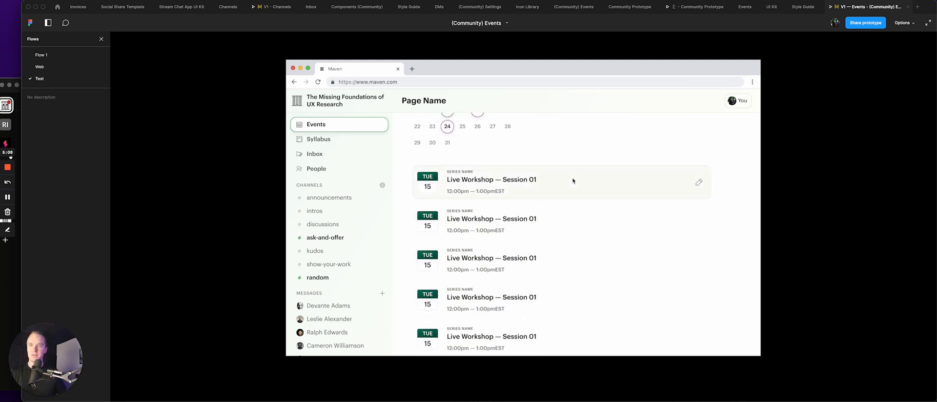
mouse_move(609, 143)
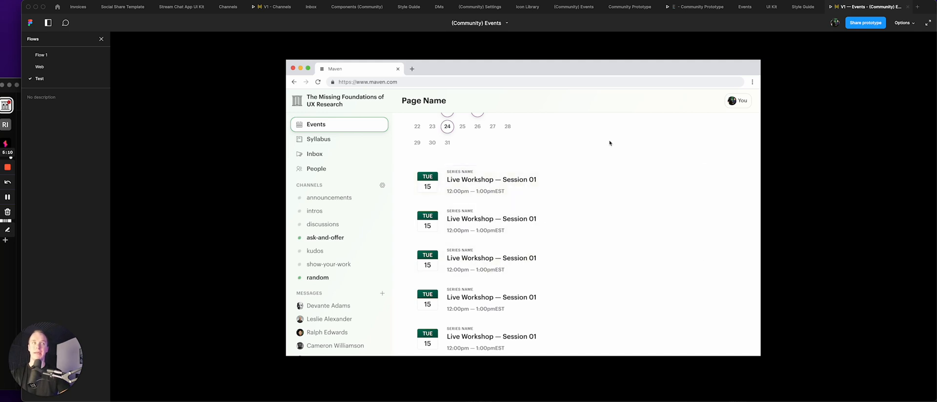
click(803, 7)
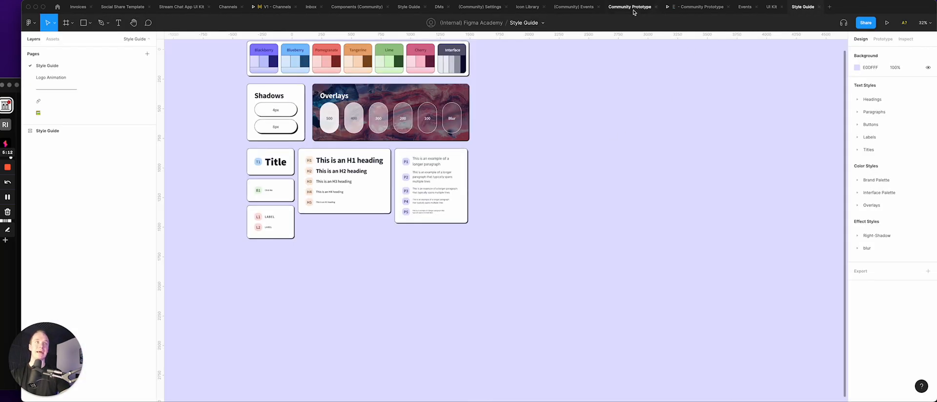
Step: Back in the Events file, set the Template instance's Breakpoint to Mobile and view the result
click(574, 7)
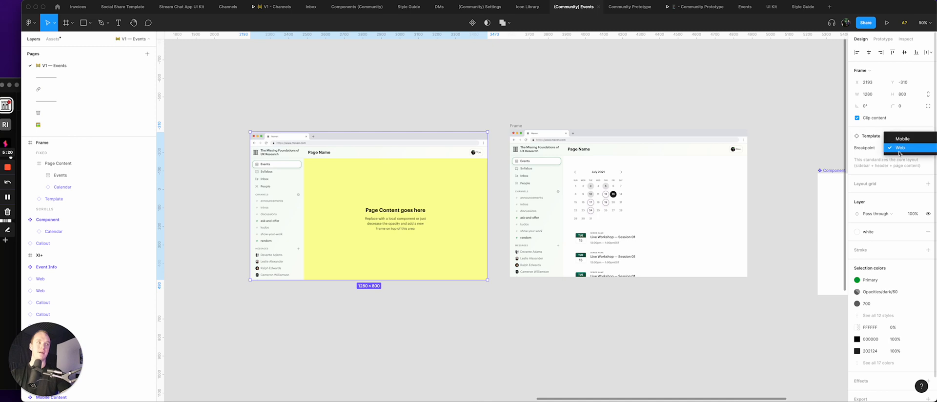
click(902, 139)
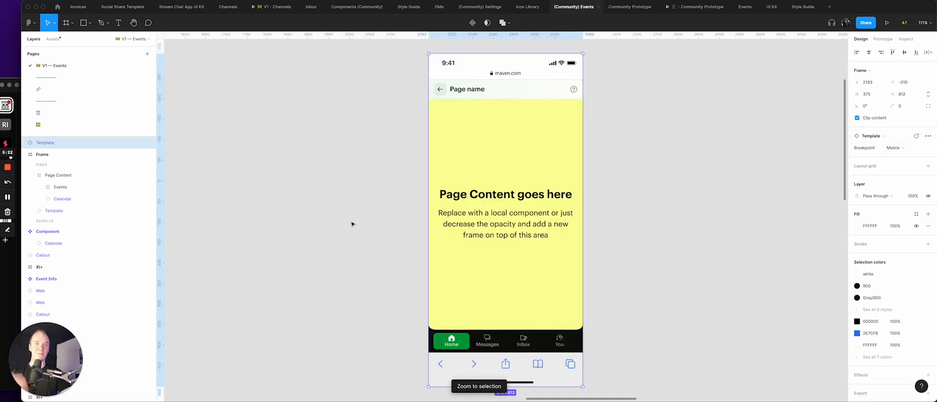
click(351, 224)
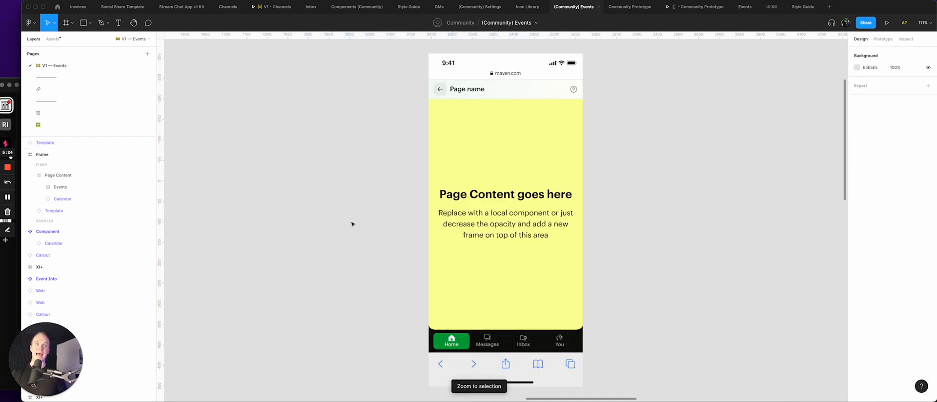